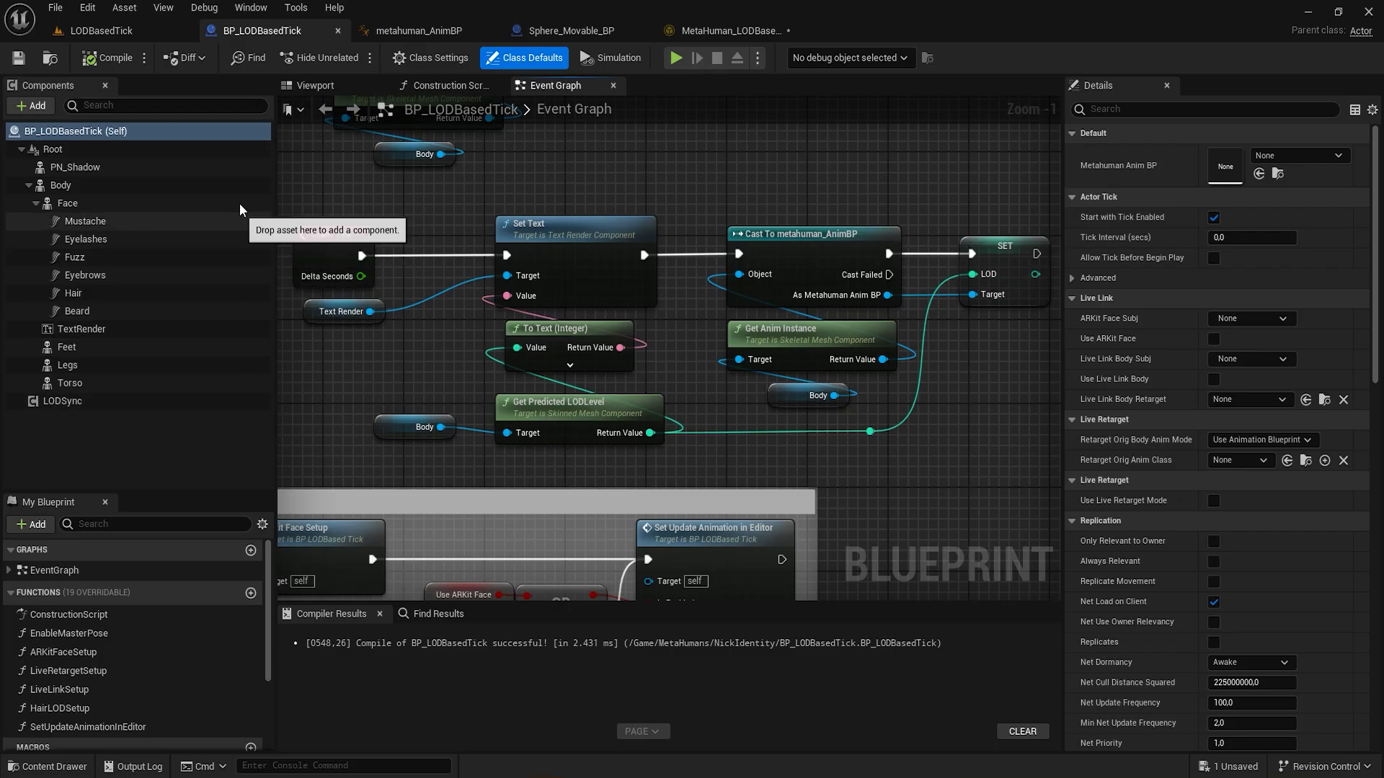
# Review BP_LODBasedTick's viewport and event graph with Get Predicted LOD Level, then switch to metahuman_AnimBP.
pyautogui.click(314, 85)
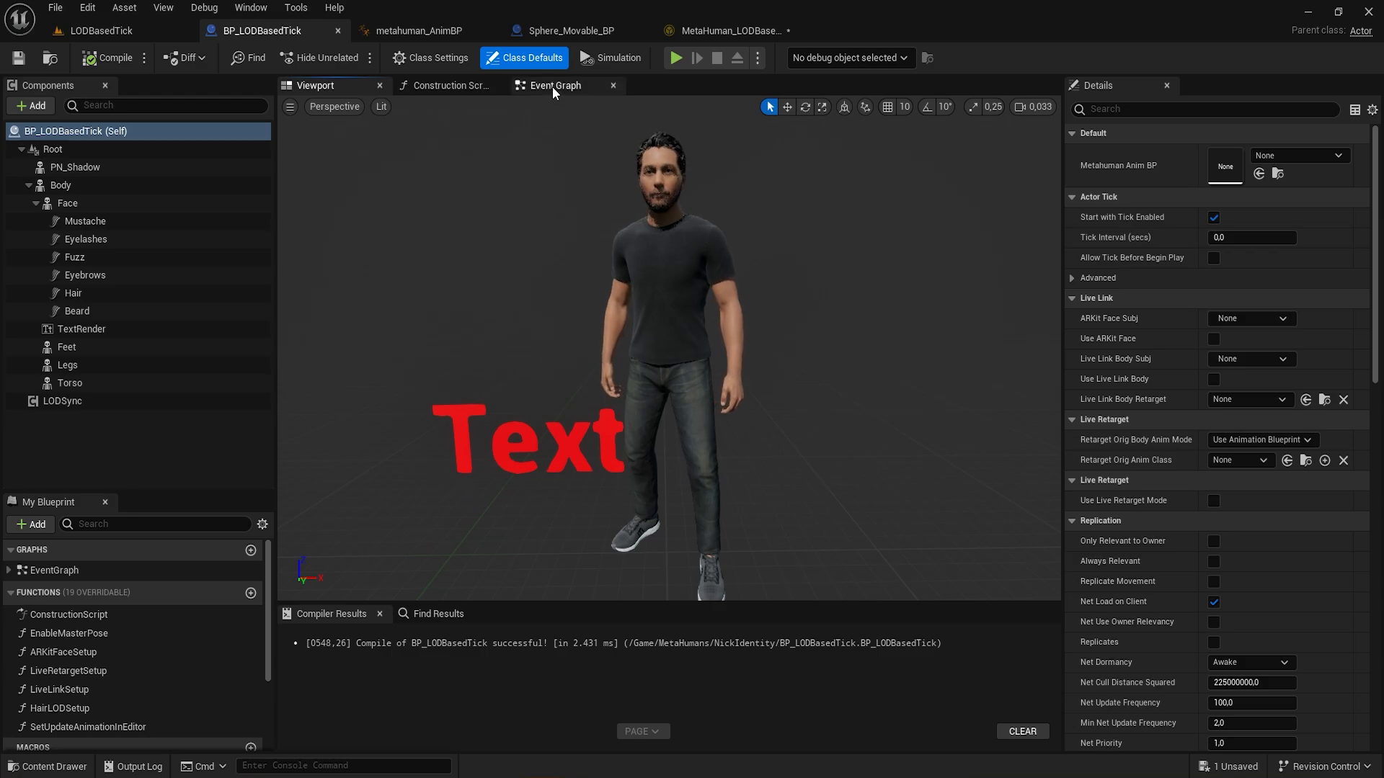
pyautogui.click(554, 85)
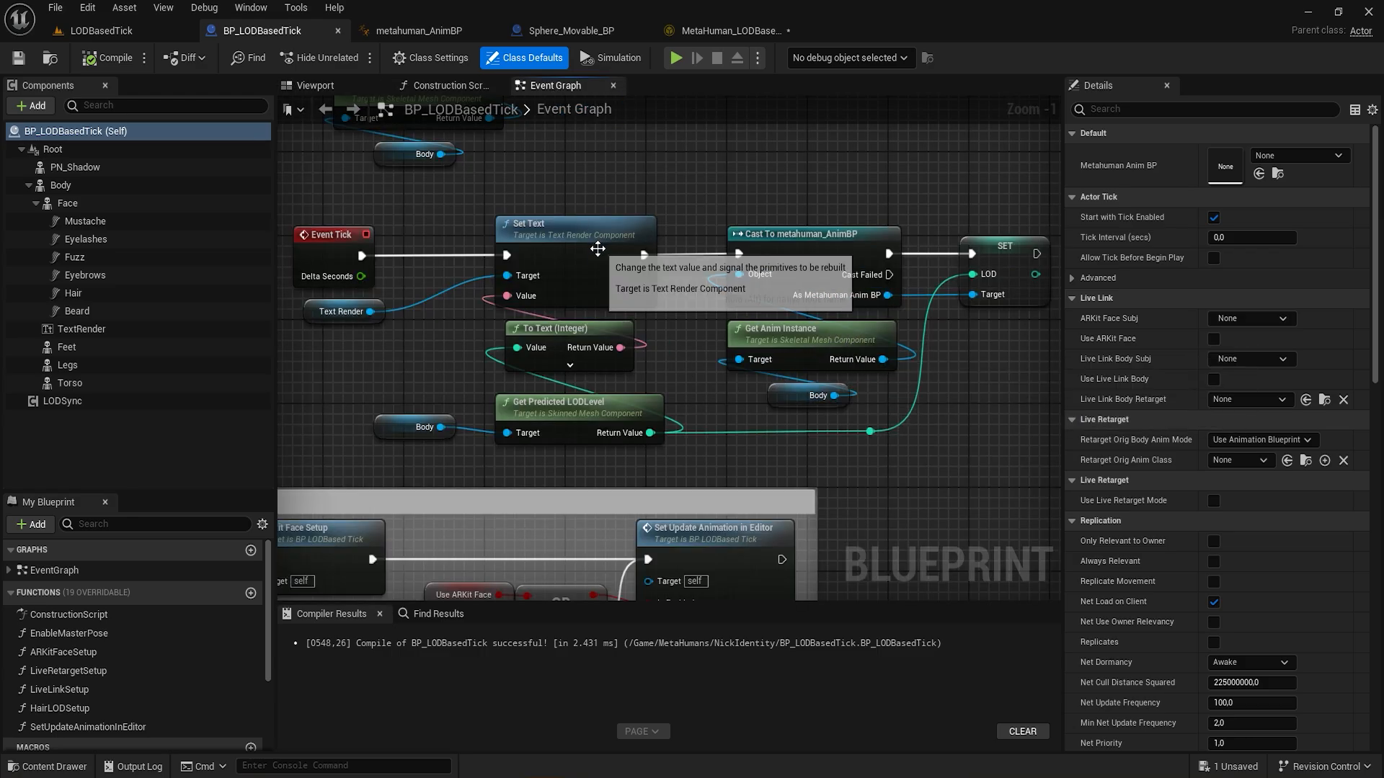
pyautogui.click(578, 402)
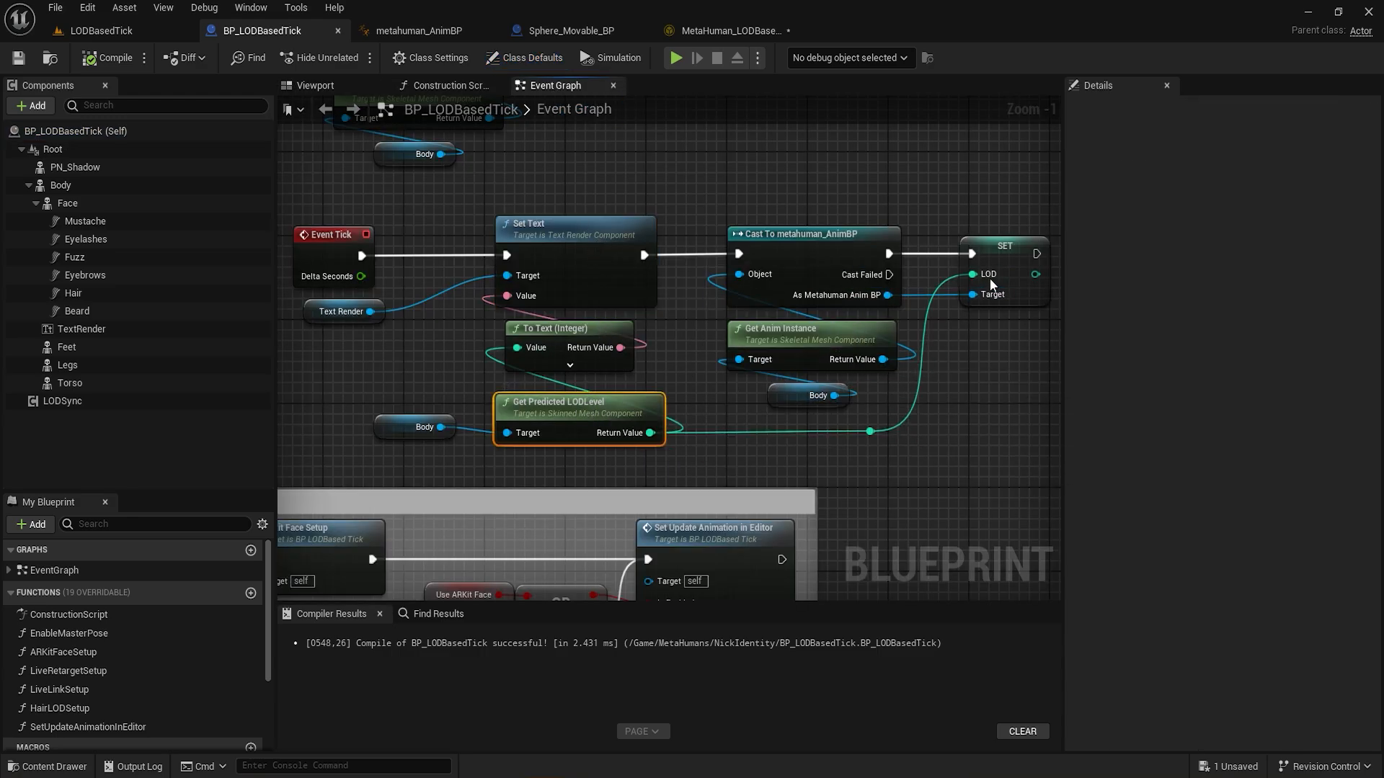
pyautogui.click(412, 30)
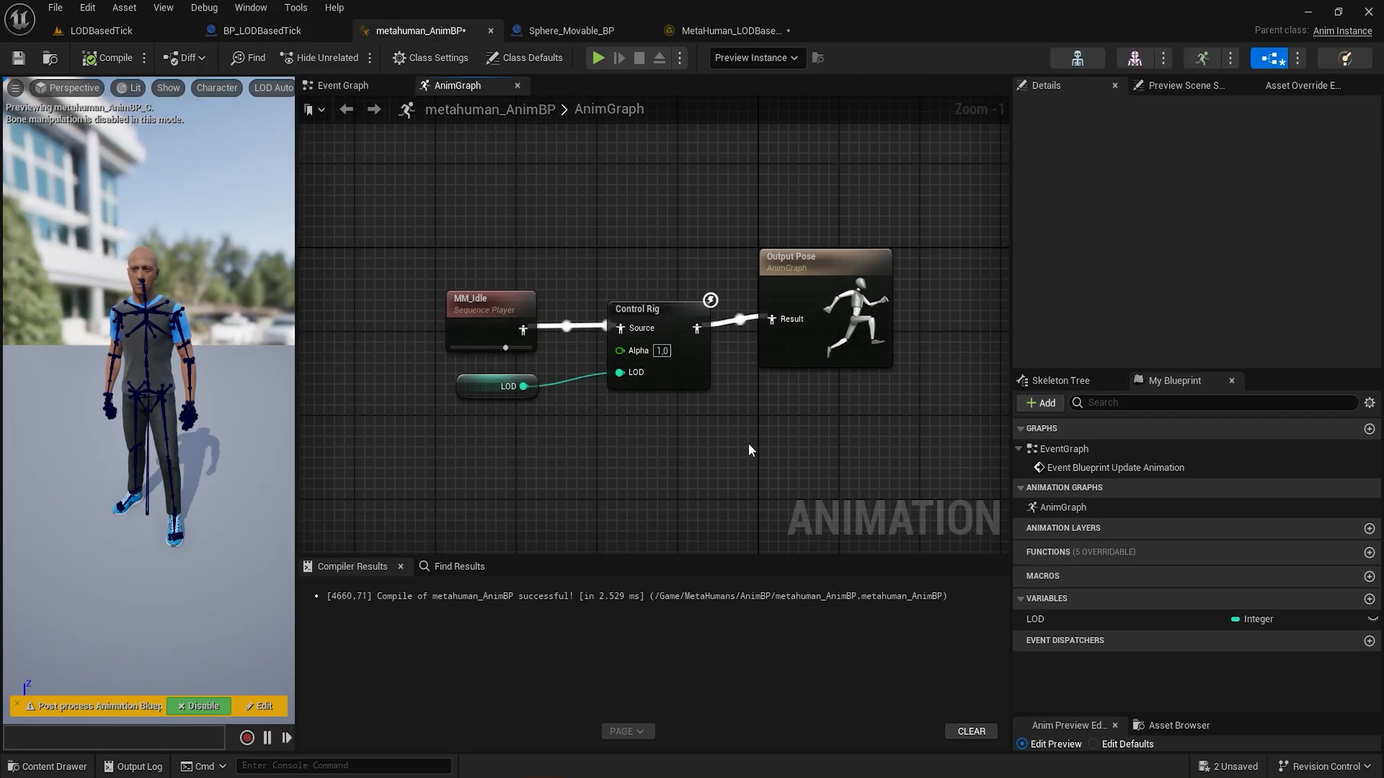
# Inspect the MM_Idle player and the Control Rig node's exposed LOD input, then move to the Control Rig editor.
pyautogui.click(490, 317)
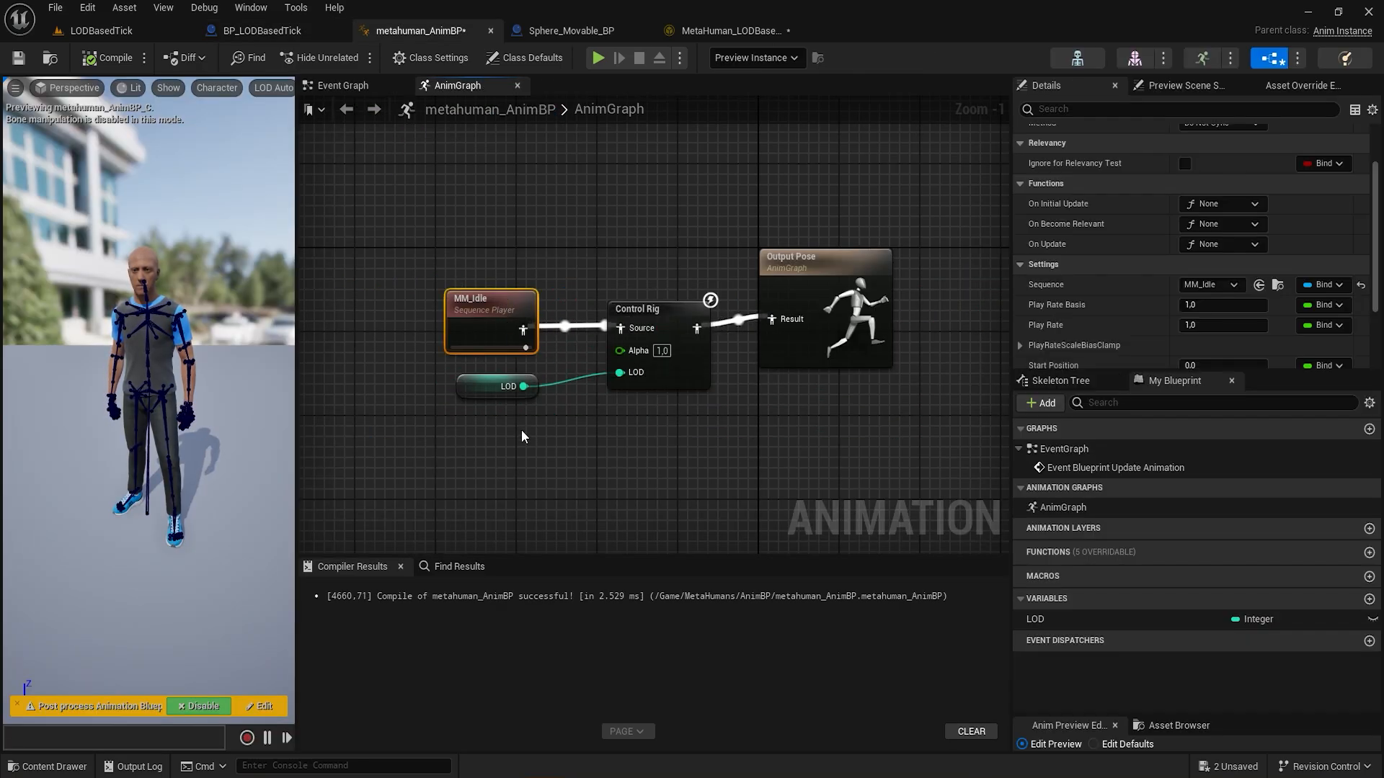
pyautogui.click(657, 344)
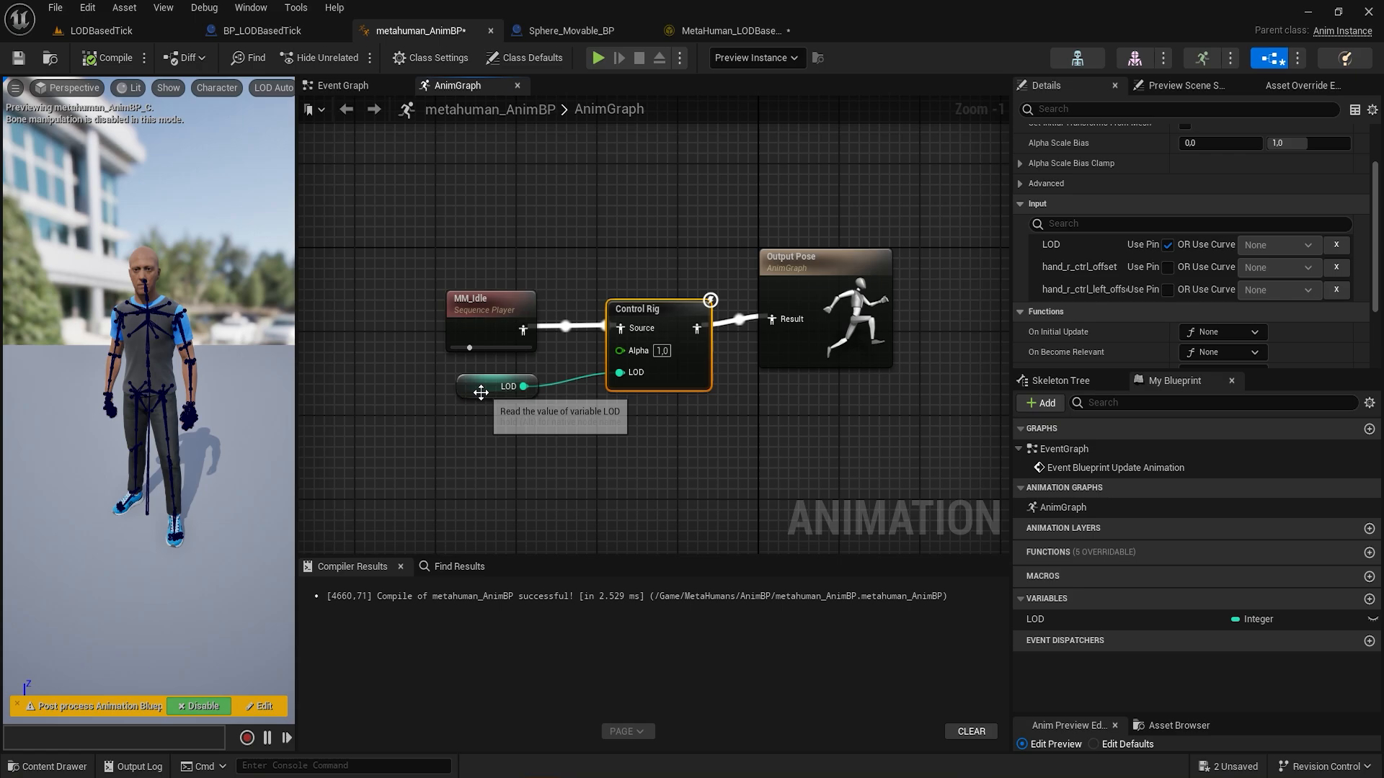
pyautogui.click(731, 30)
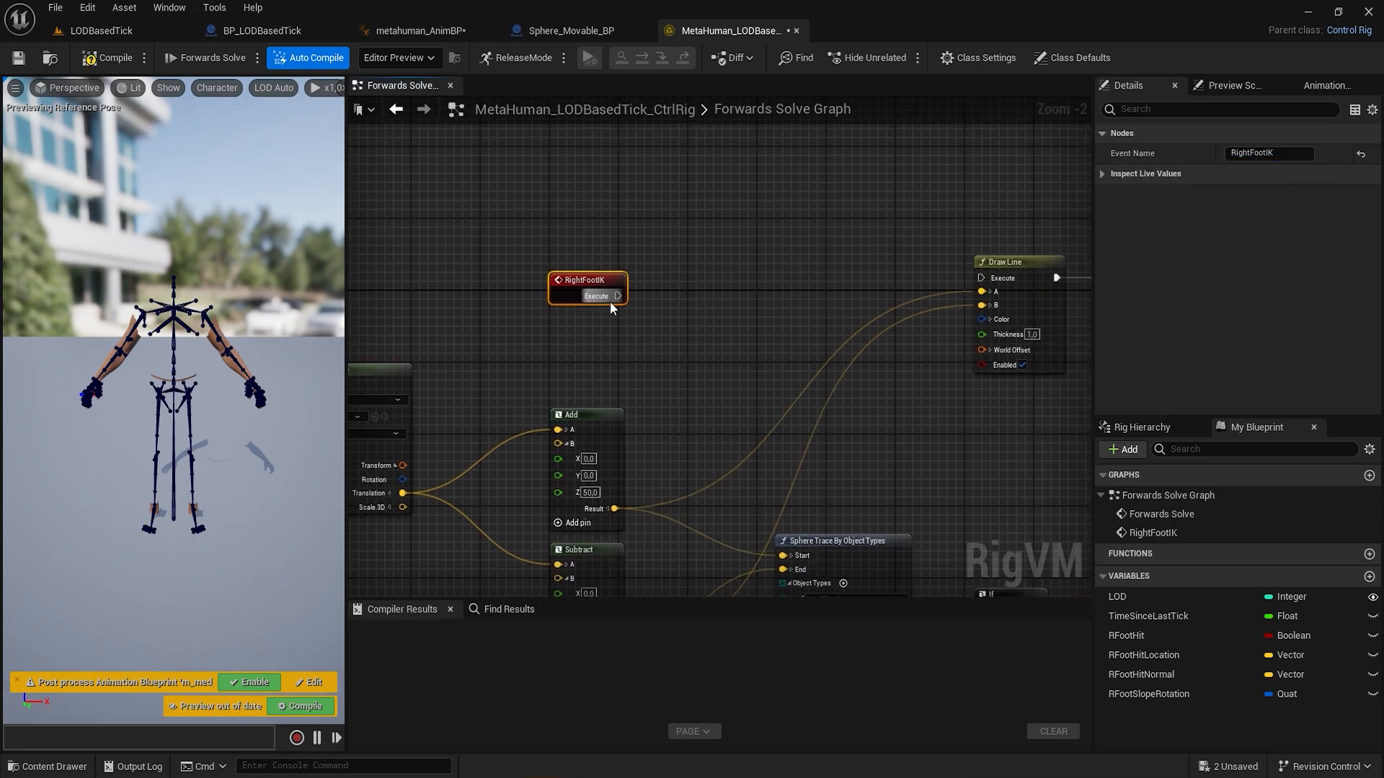
pyautogui.scroll(-3)
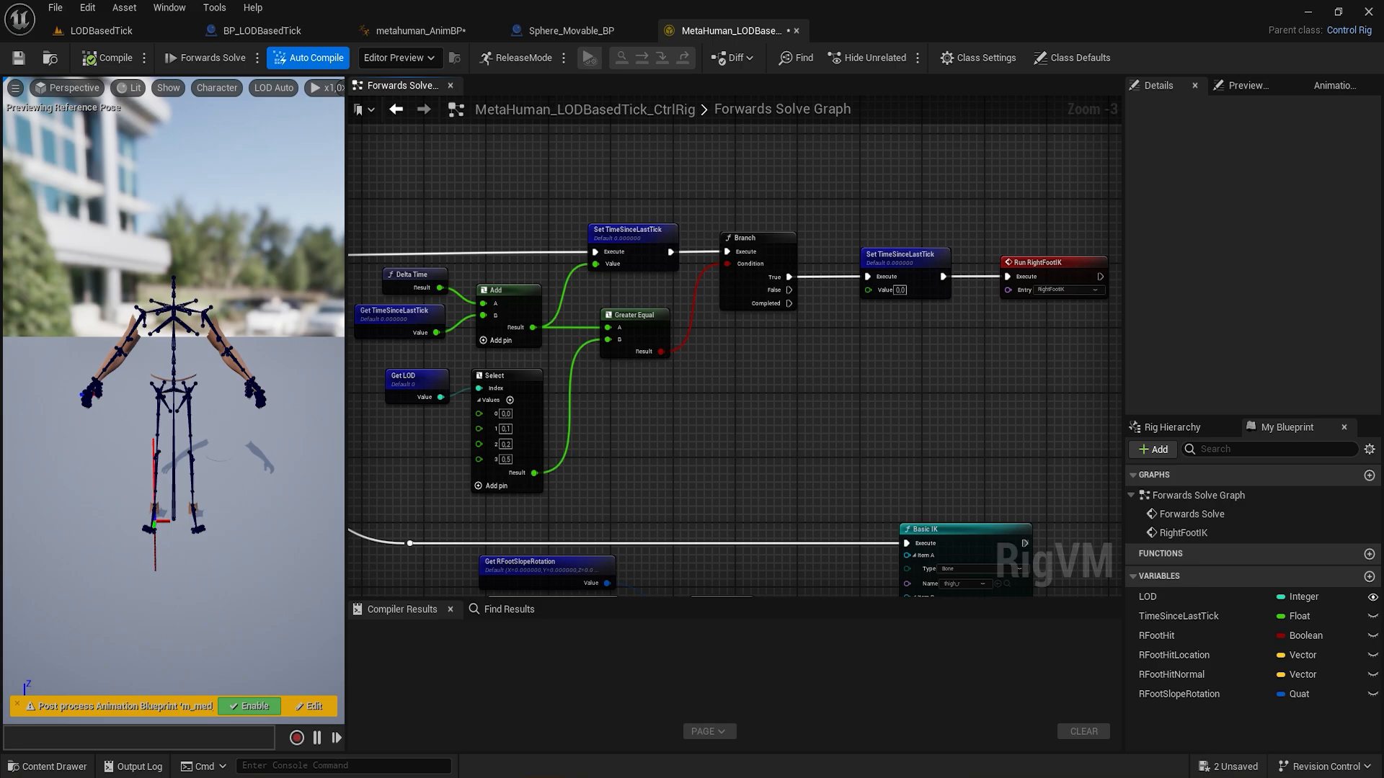
pyautogui.click(1148, 595)
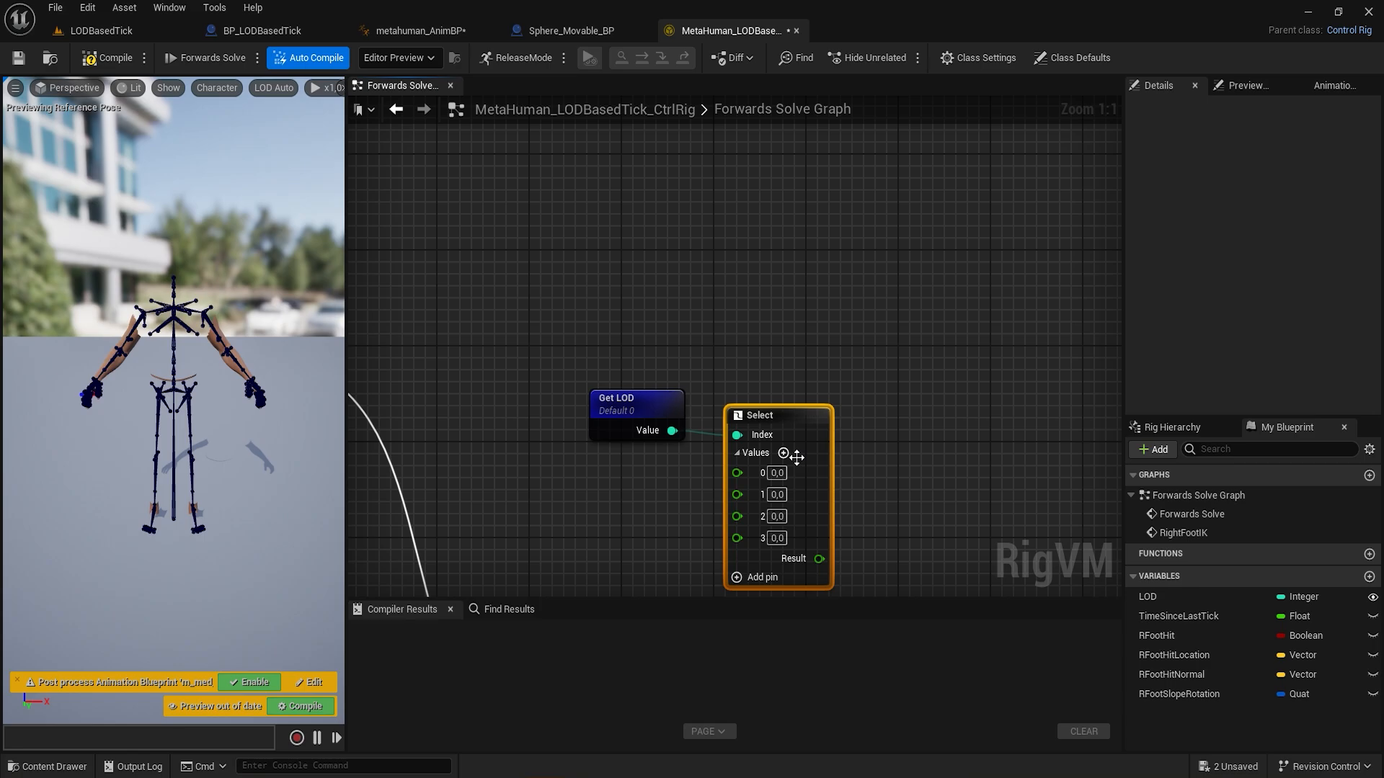
pyautogui.click(777, 537)
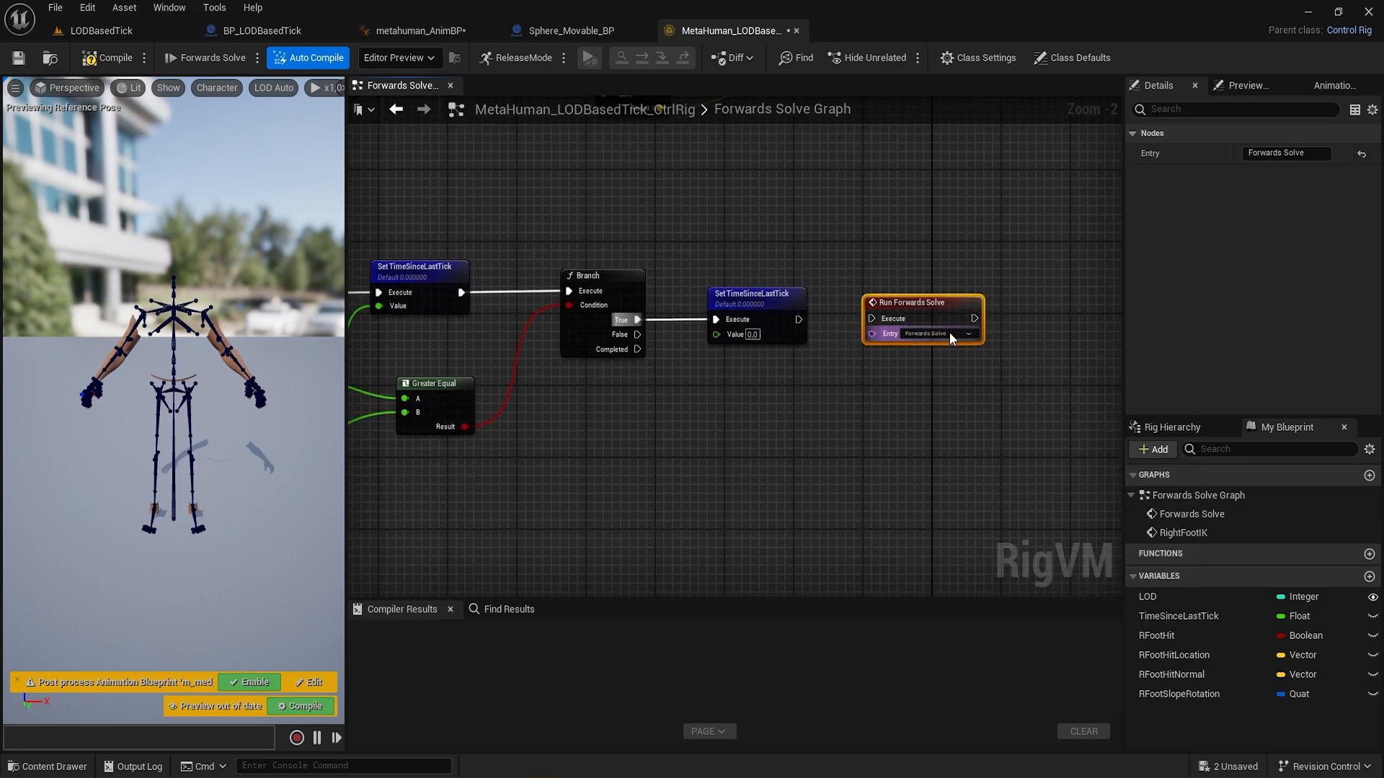
pyautogui.scroll(-3)
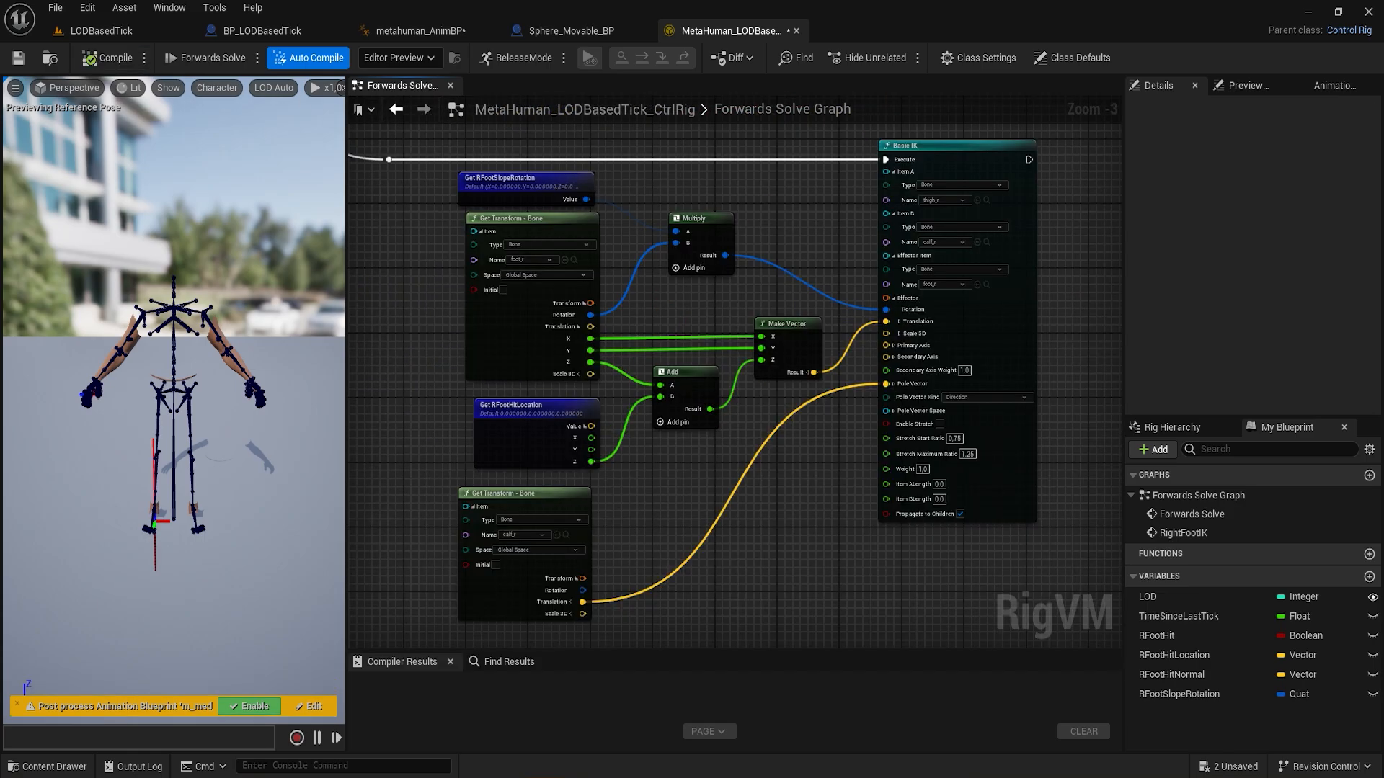
pyautogui.moveTo(1027, 316)
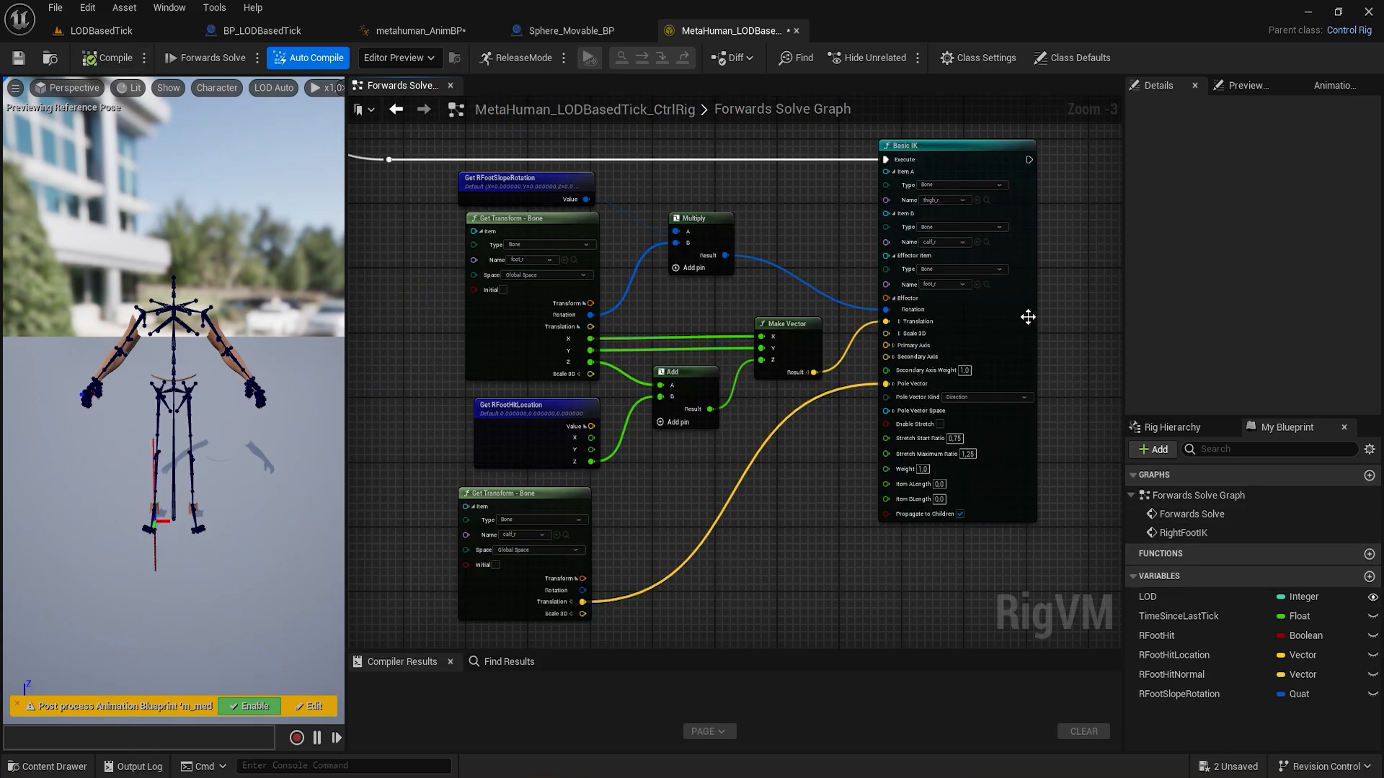
pyautogui.click(956, 144)
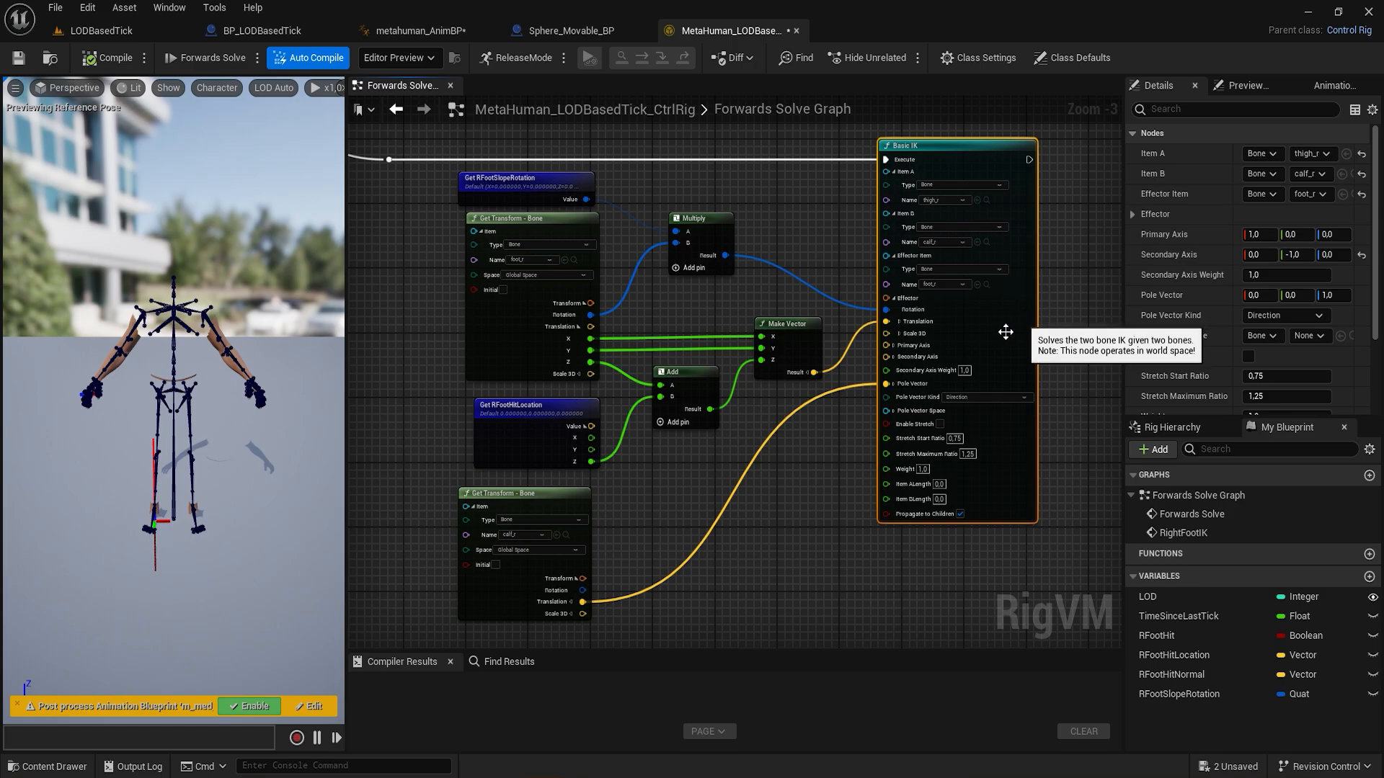
pyautogui.moveTo(536, 466)
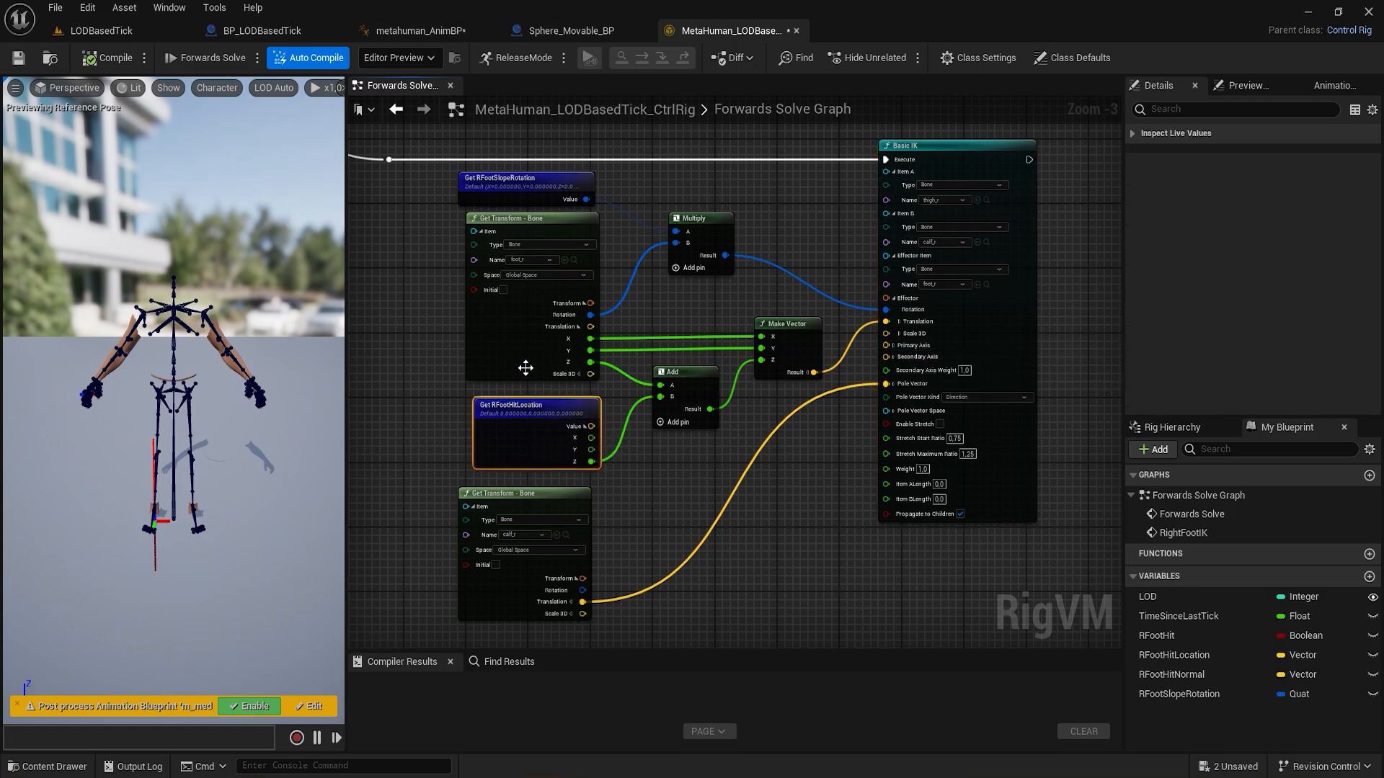
pyautogui.click(525, 218)
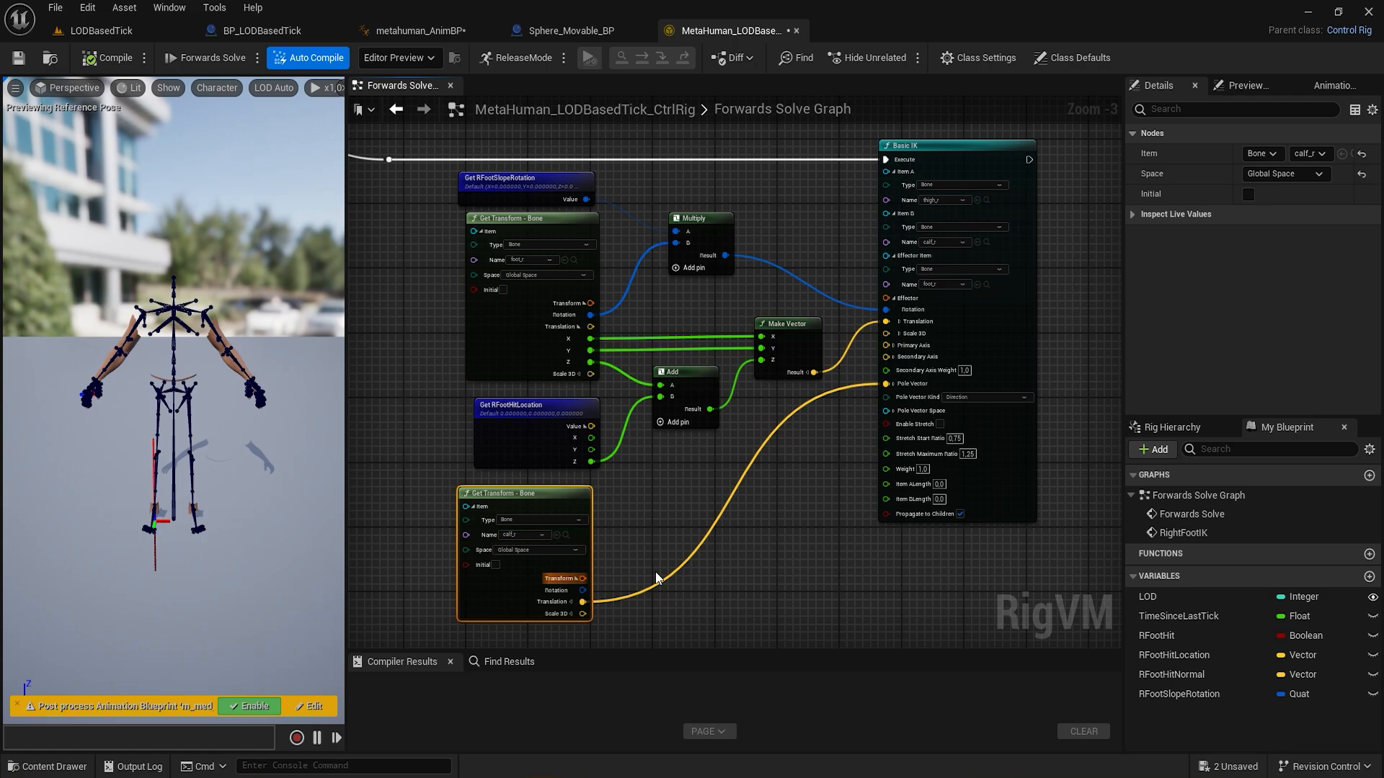
pyautogui.scroll(-3)
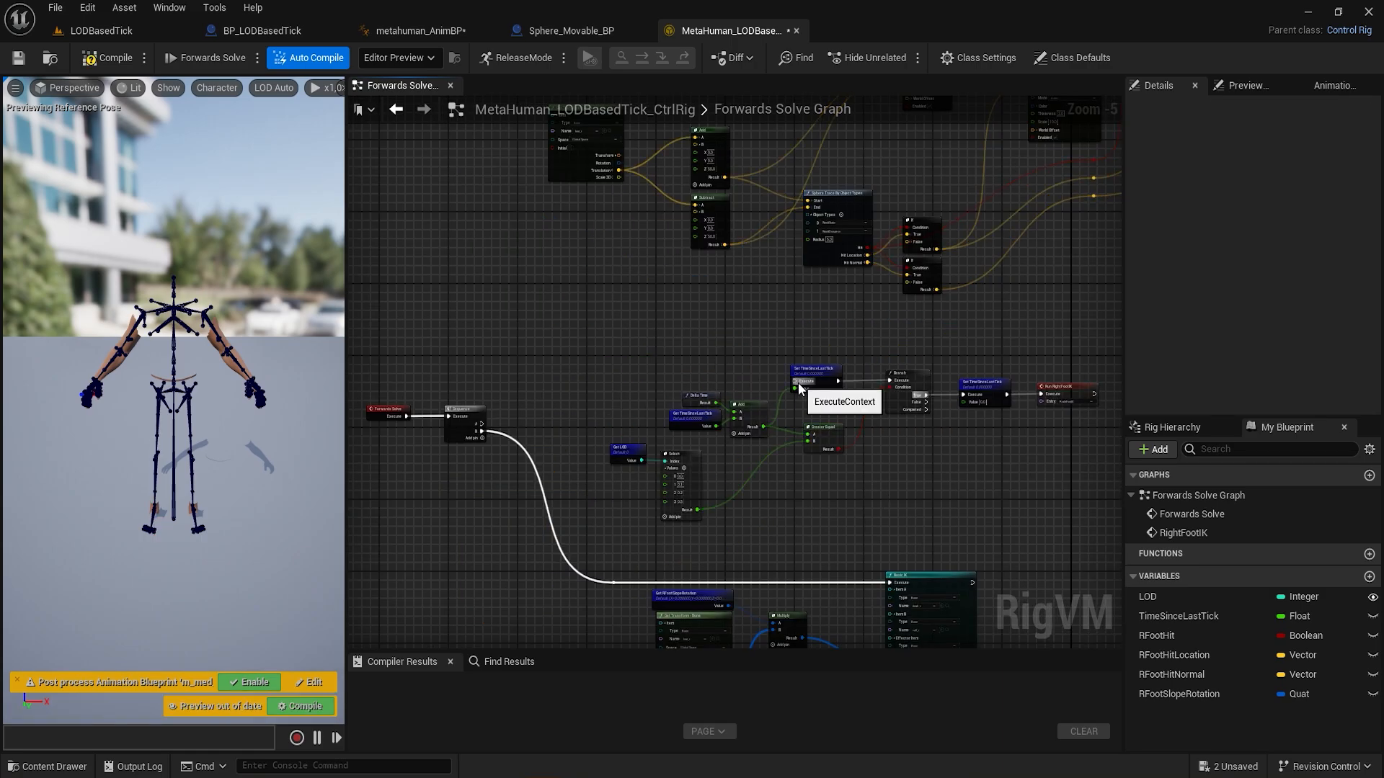
# Enable Profiling under Class Settings VM Runtime Settings so Basic IK and Sphere Trace show timings.
pyautogui.click(977, 57)
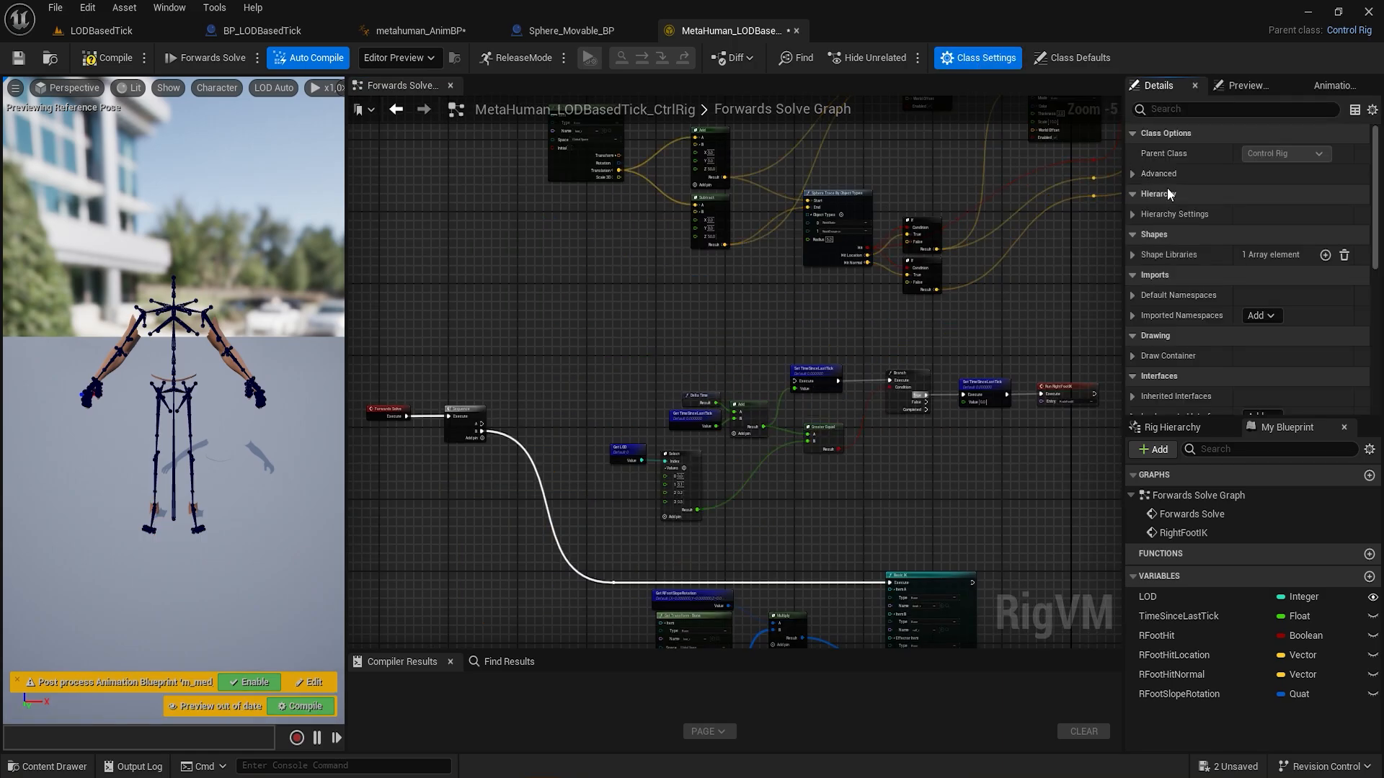
pyautogui.scroll(-3)
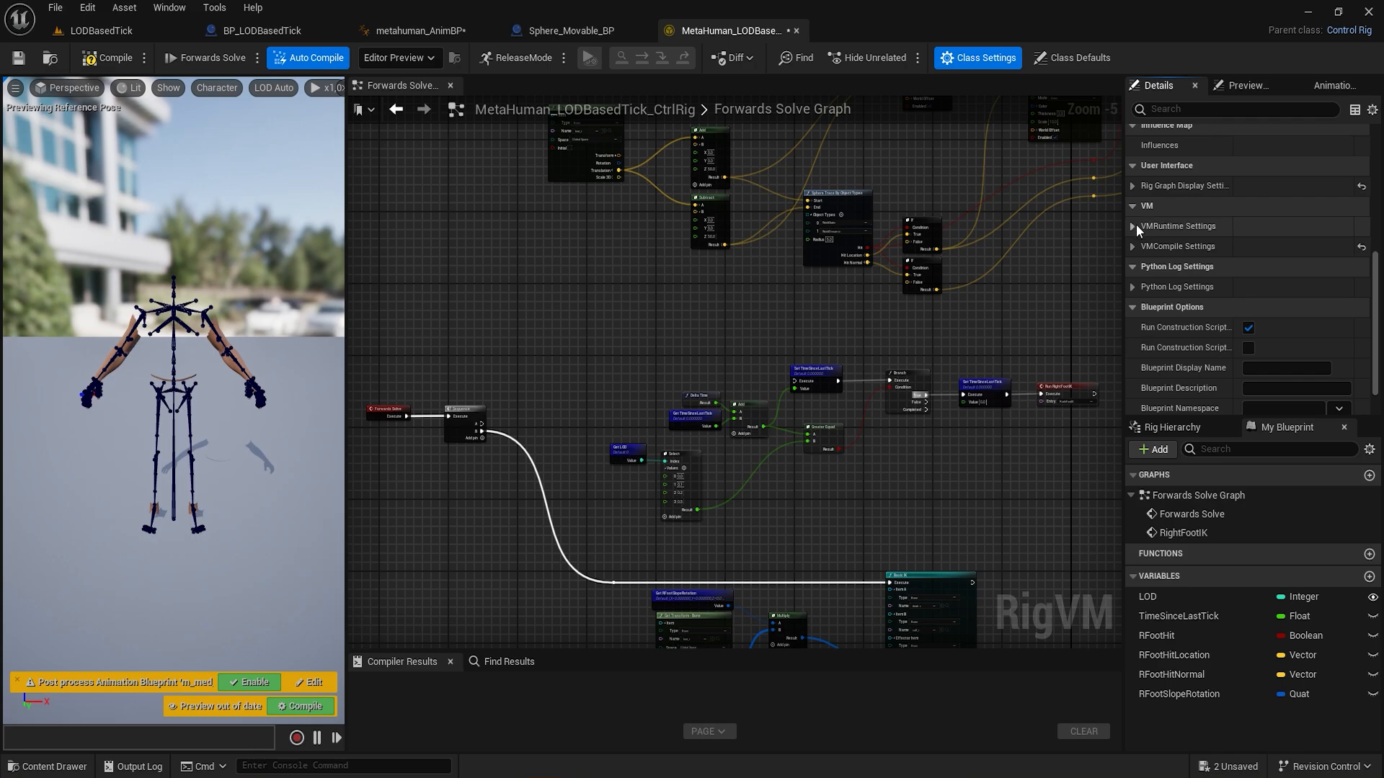
pyautogui.click(1133, 227)
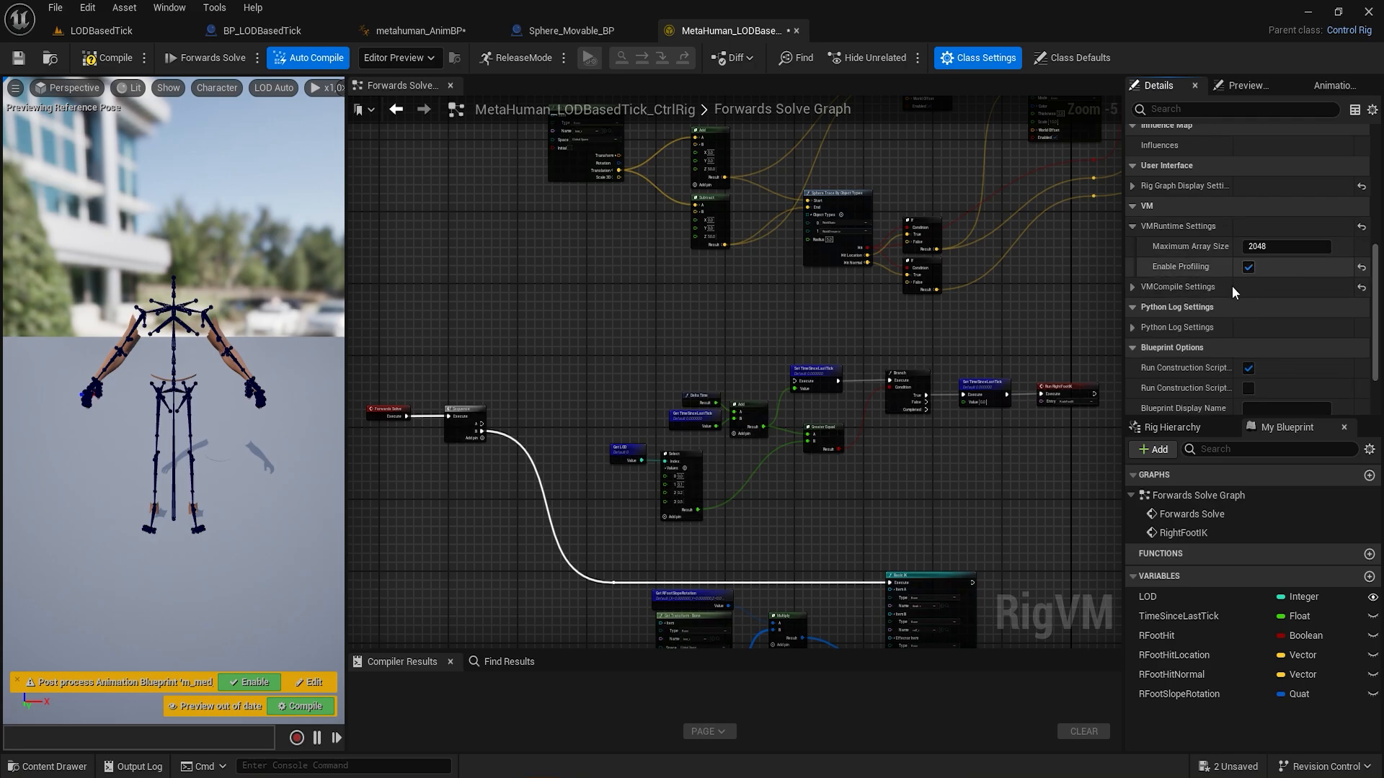
pyautogui.click(111, 58)
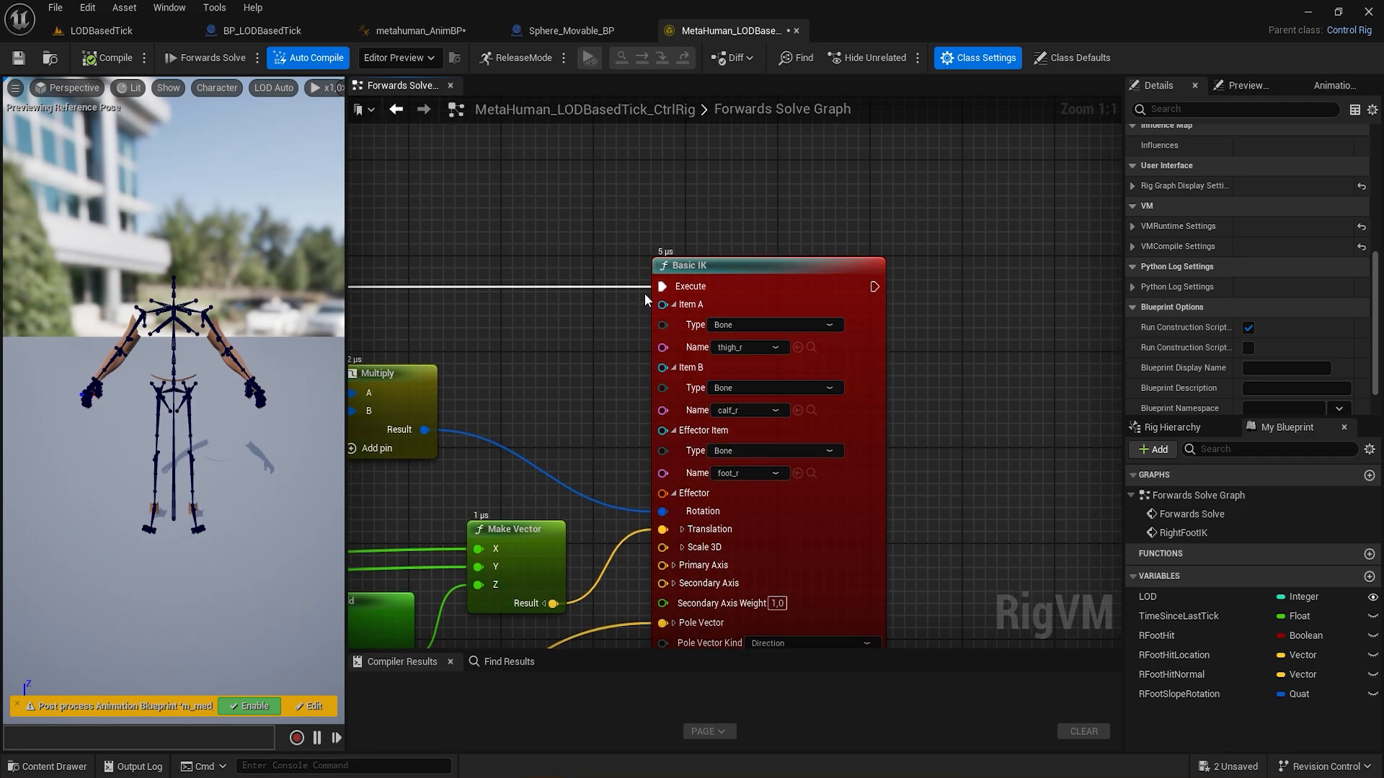
pyautogui.moveTo(690, 265)
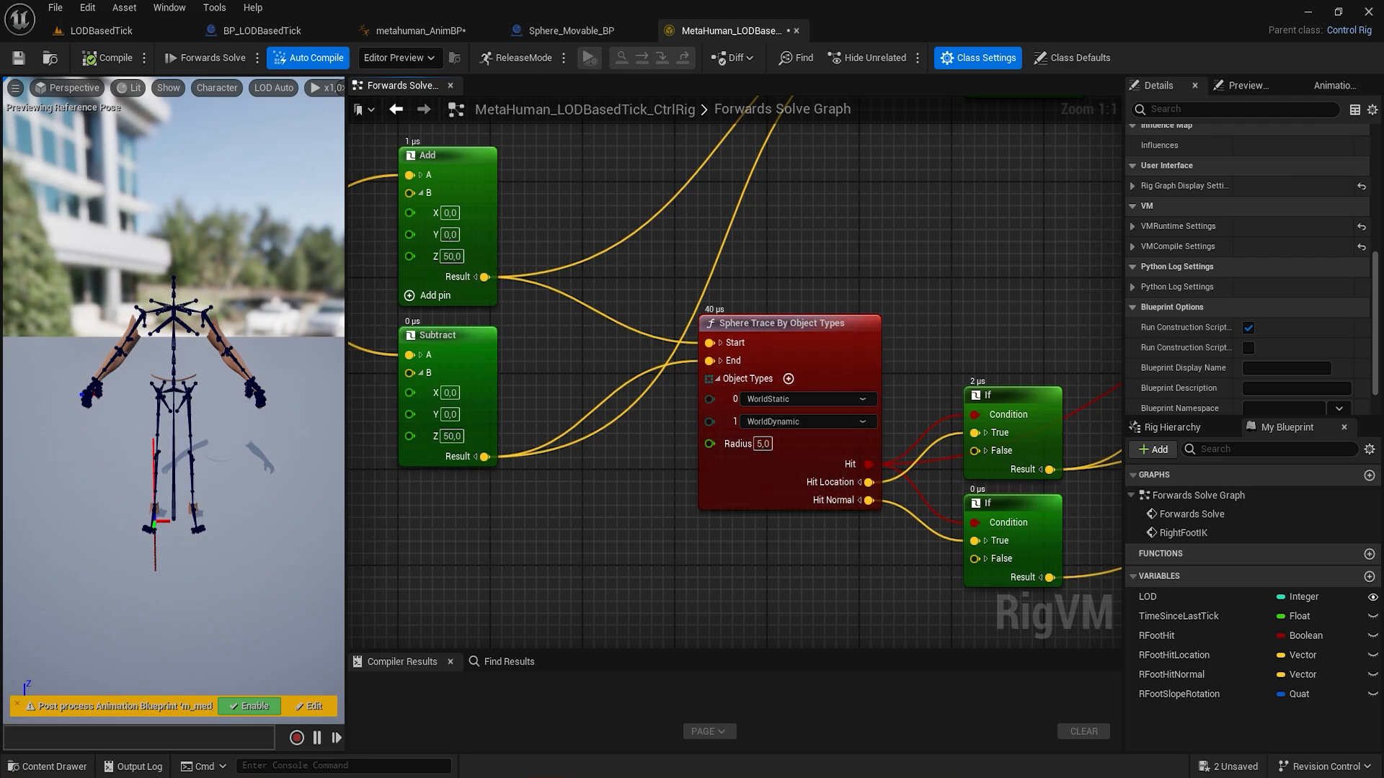
pyautogui.scroll(-3)
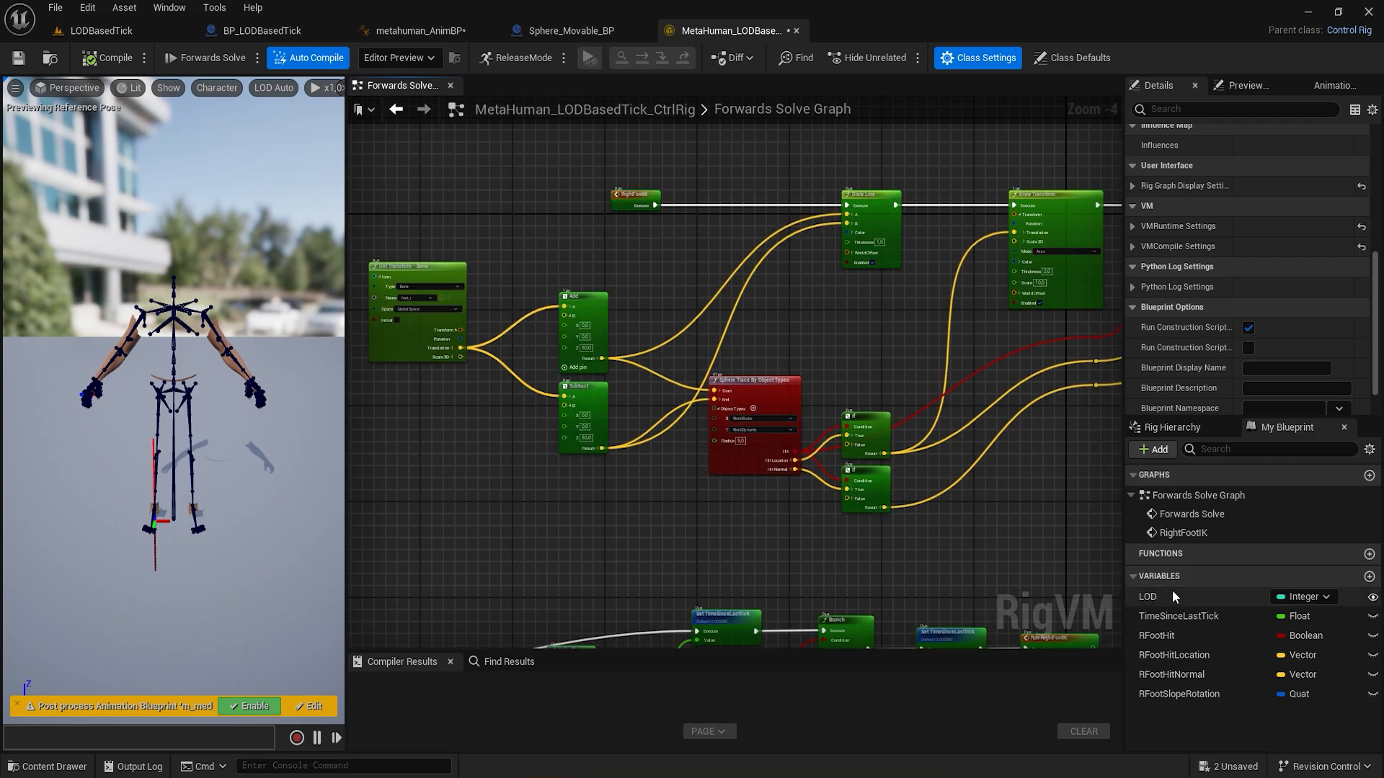
# Give the LOD variable a default value of 2.
pyautogui.click(1149, 596)
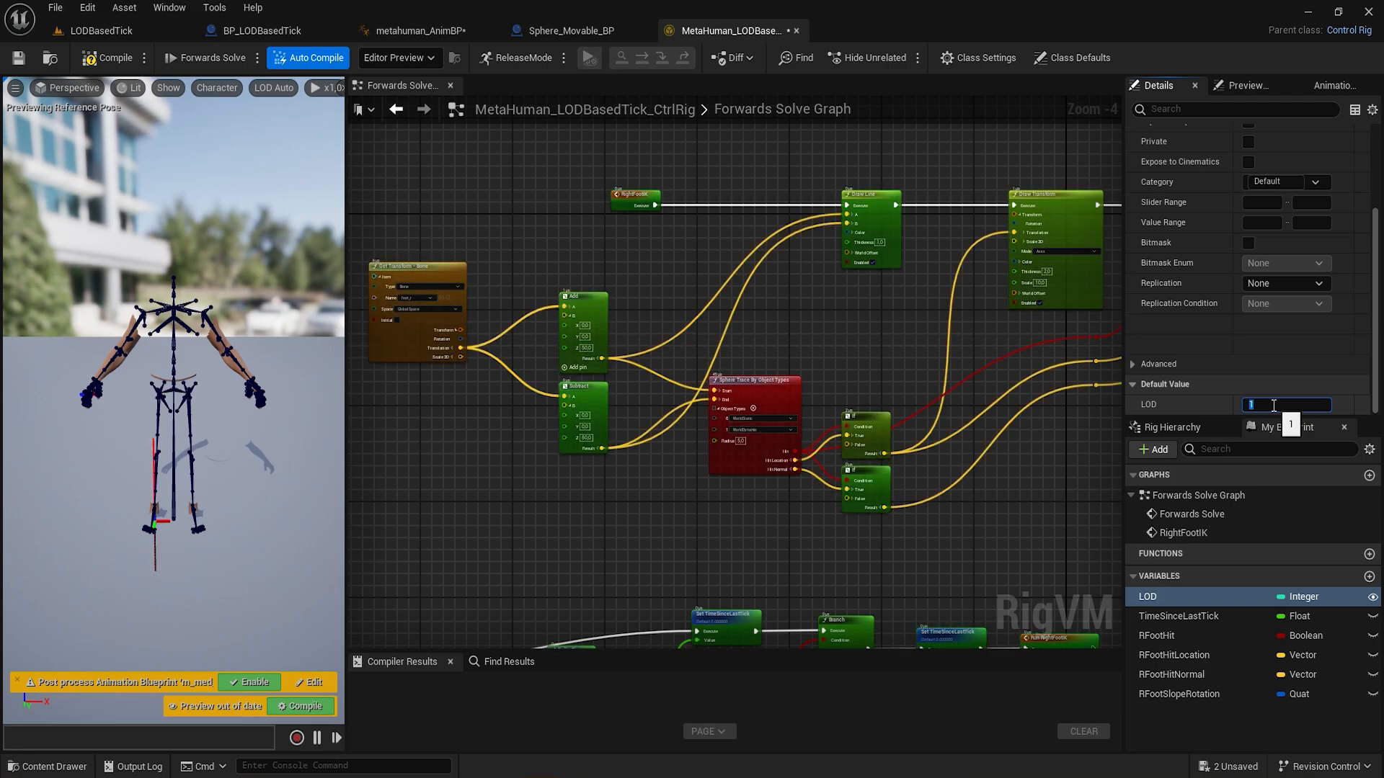
pyautogui.write('2')
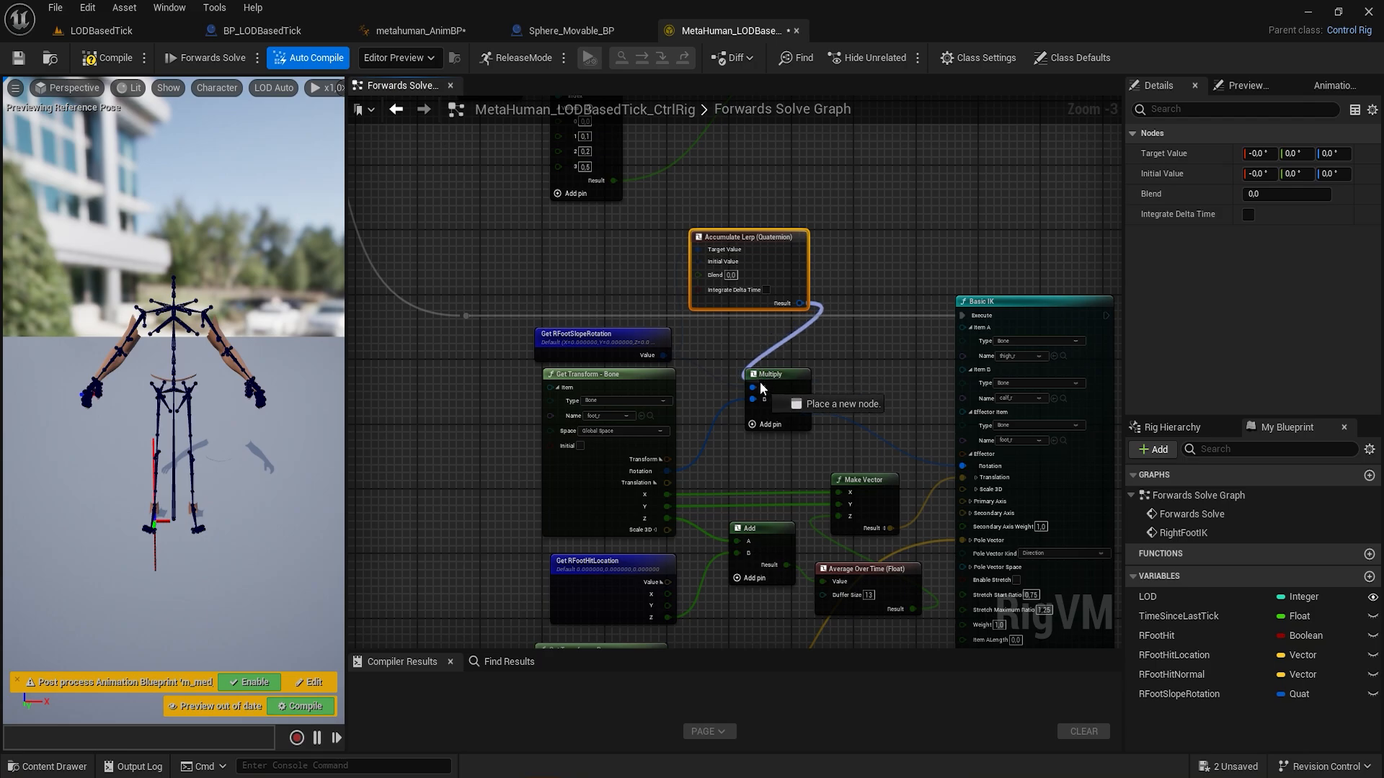
# Enable Integrate Delta Time on the Accumulate Lerp (Quaternion) node with Blend 4.0.
pyautogui.click(732, 289)
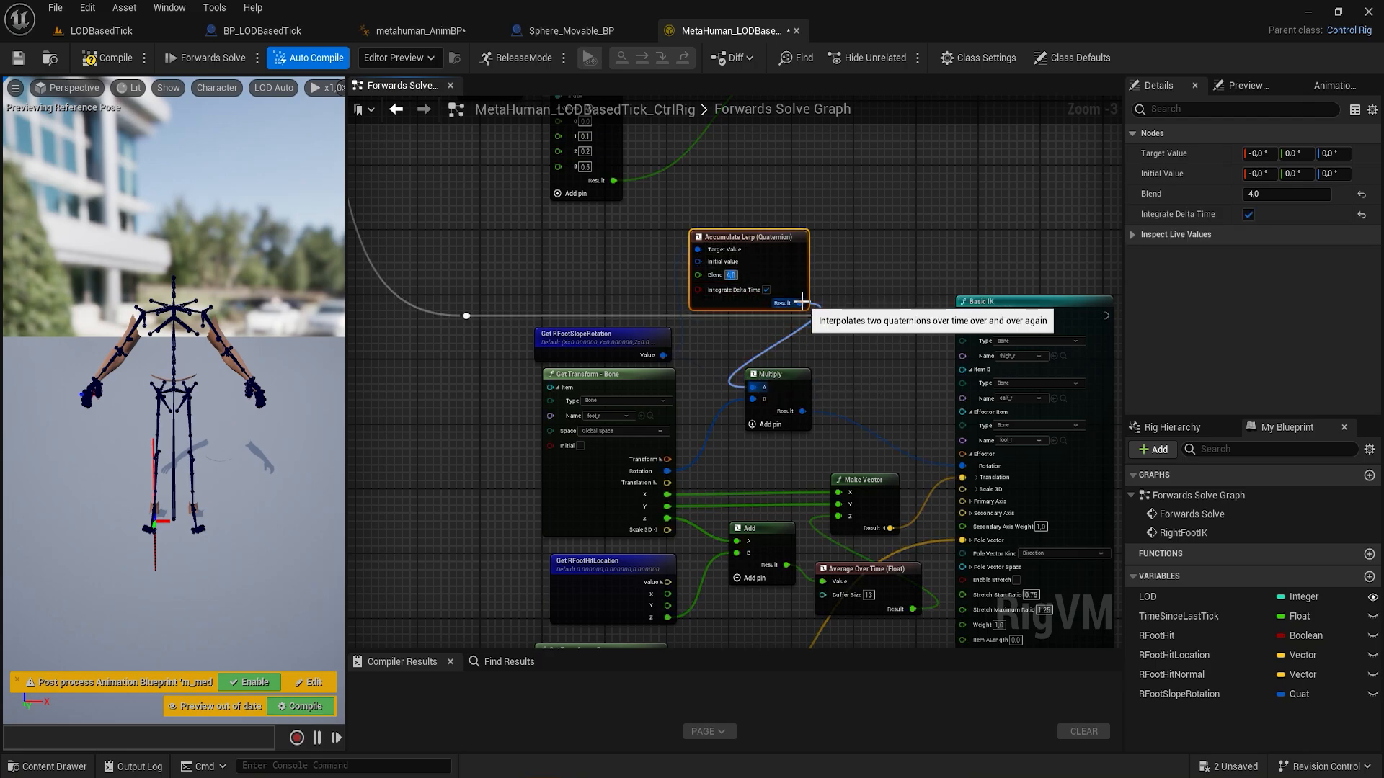